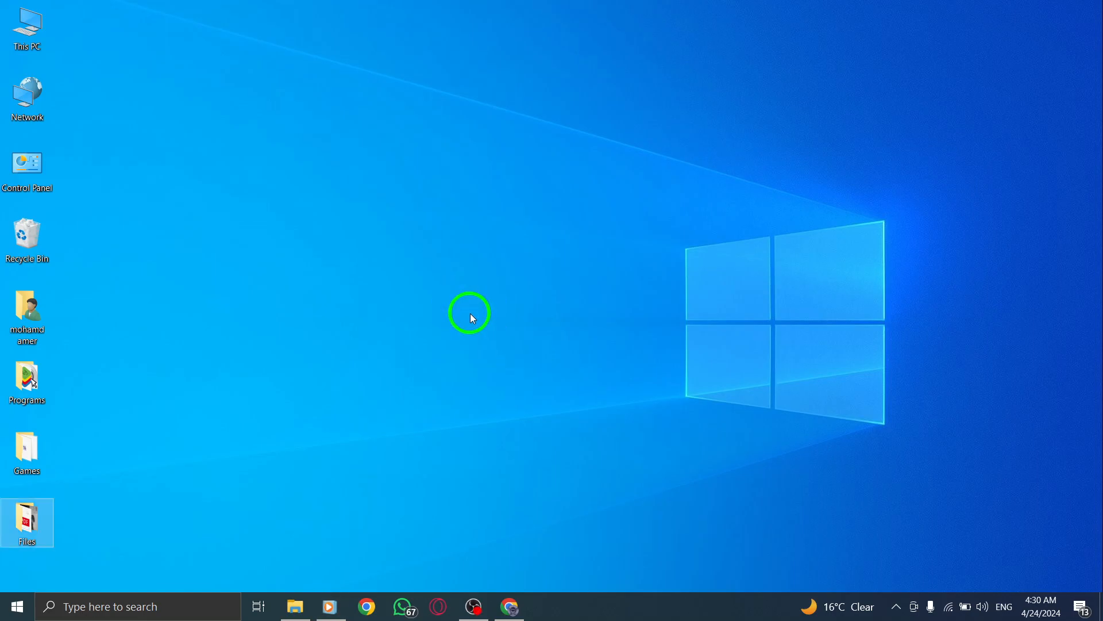
{"action": "mouse_move", "coordinate": [464, 338]}
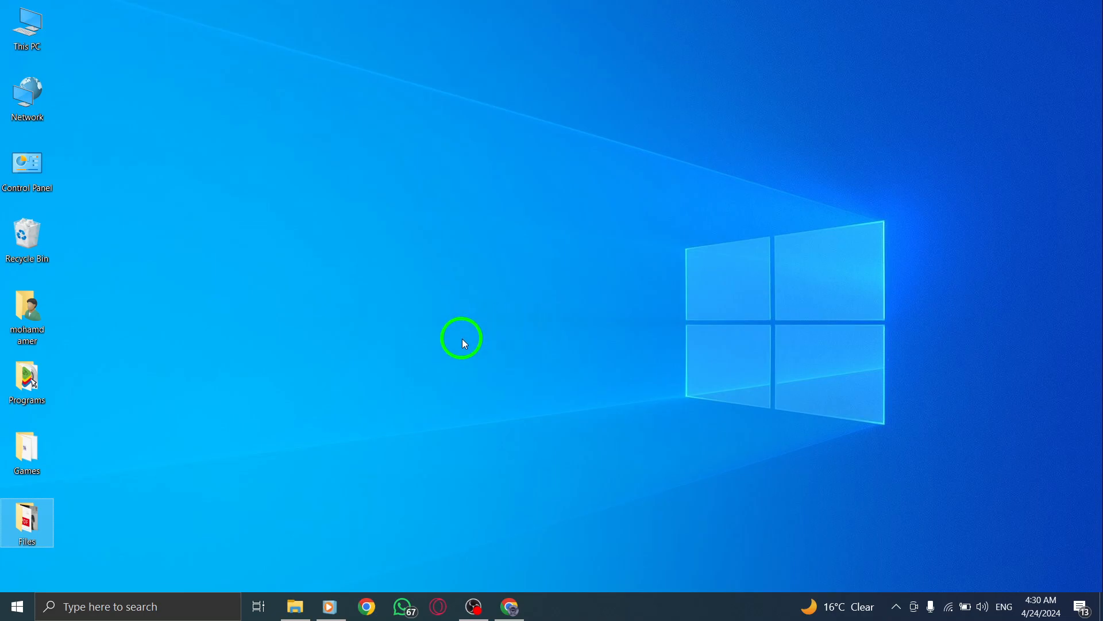
{"action": "mouse_move", "coordinate": [531, 421]}
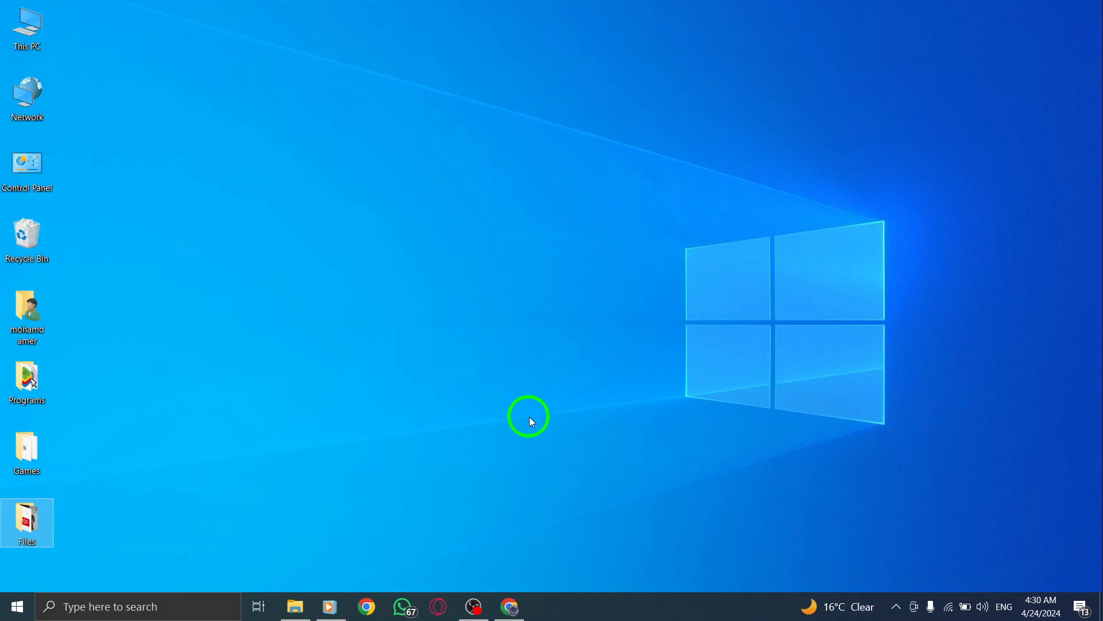
{"action": "mouse_move", "coordinate": [531, 500]}
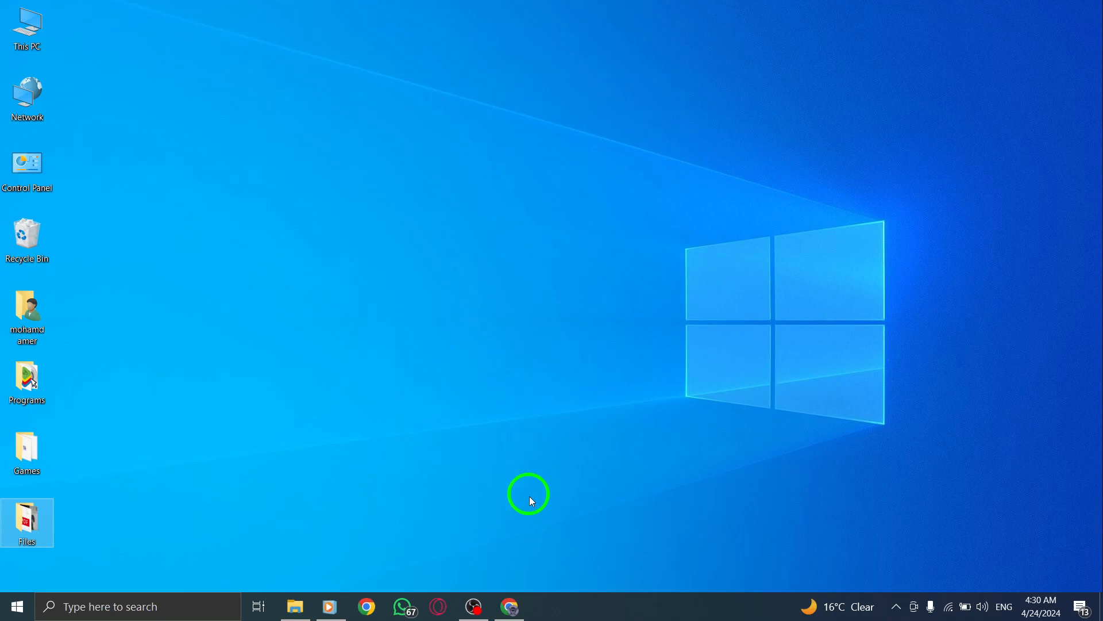
From the ameroo_ja profile in Chrome, open Instagram Settings via the More menu.
{"action": "left_click", "coordinate": [508, 606]}
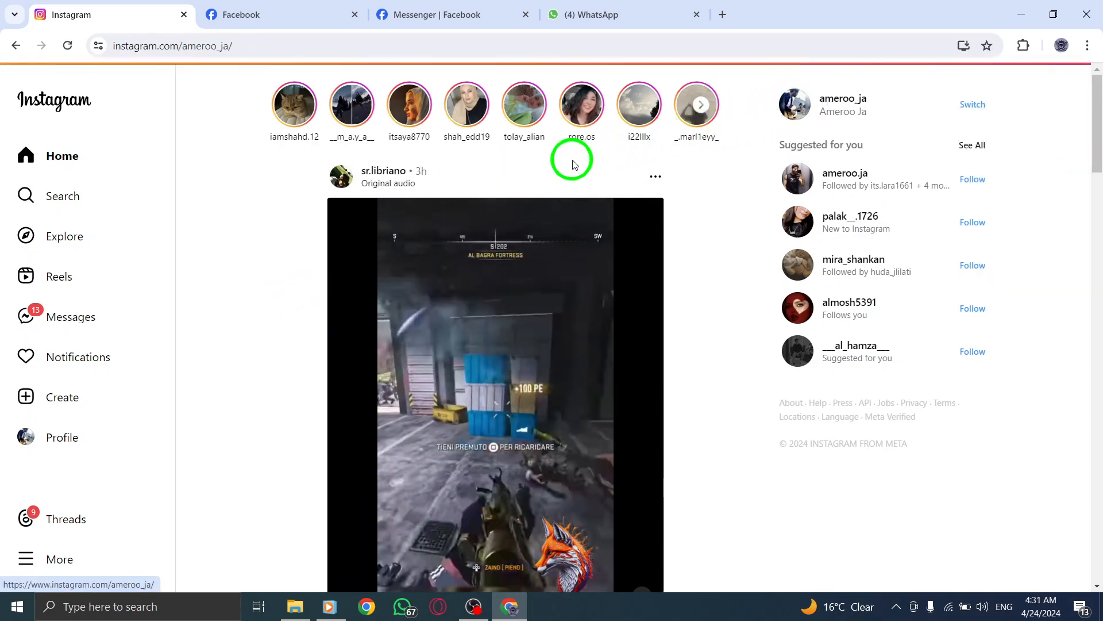
{"action": "left_click", "coordinate": [61, 437]}
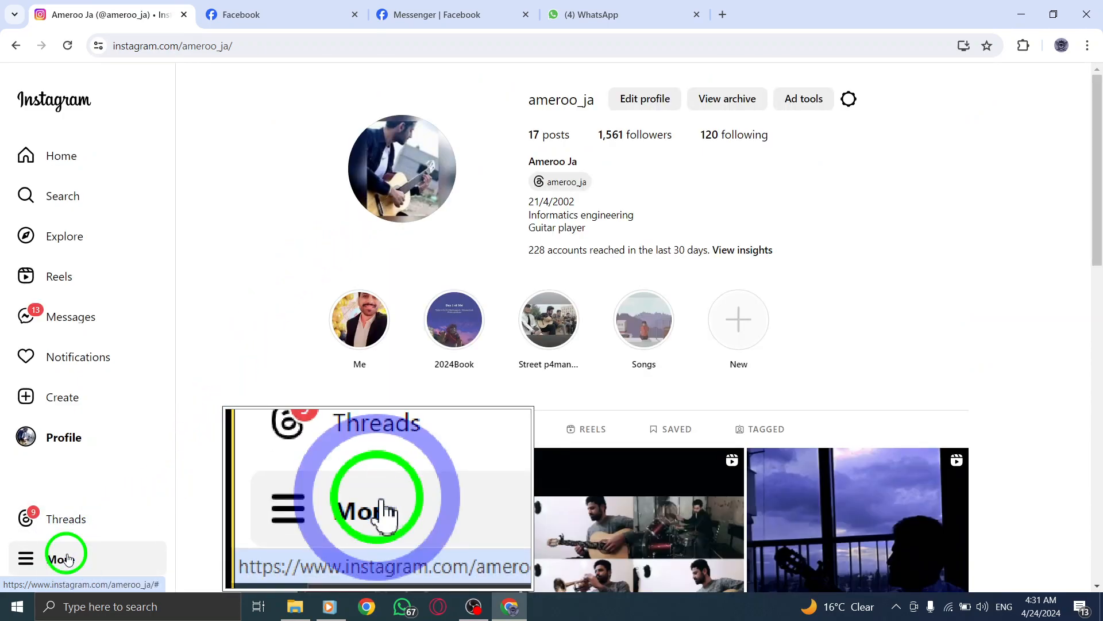
{"action": "left_click", "coordinate": [60, 559]}
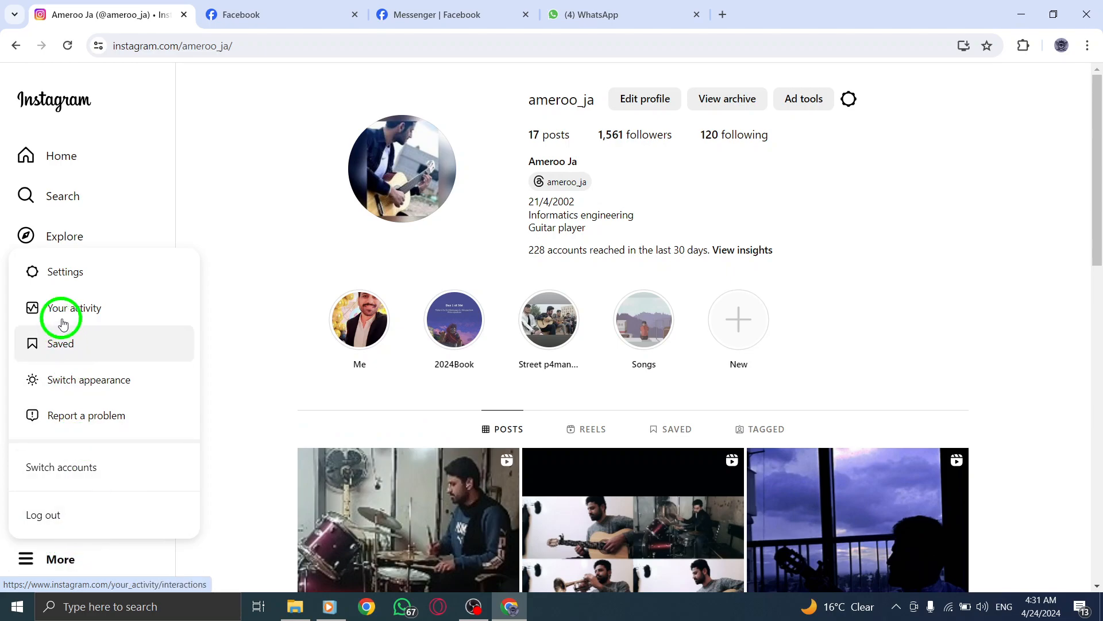
{"action": "left_click", "coordinate": [65, 271]}
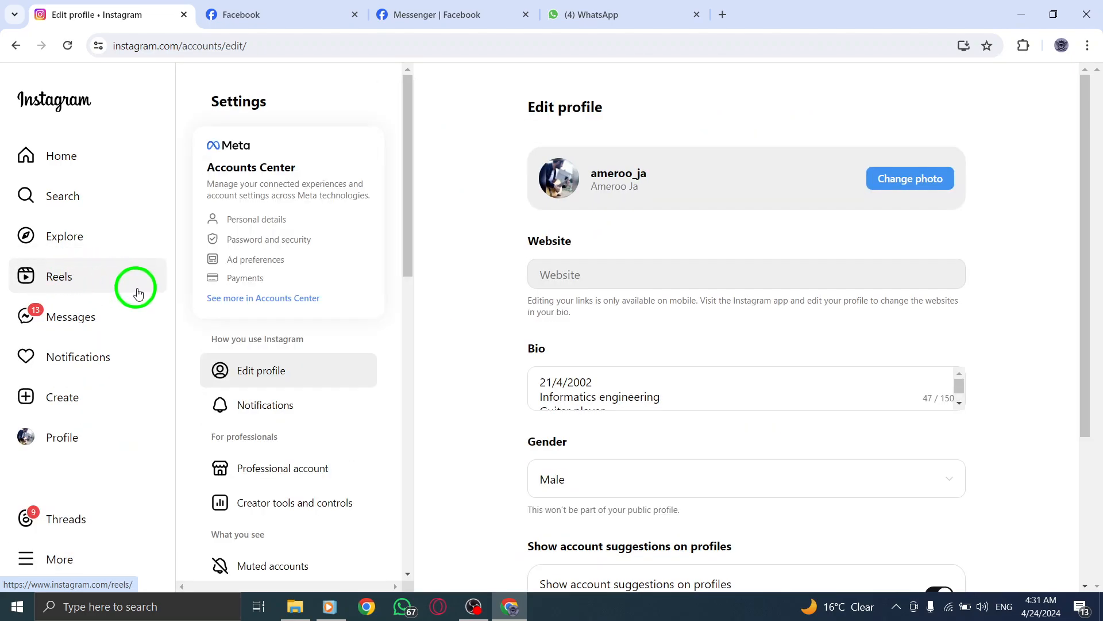
{"action": "mouse_move", "coordinate": [193, 316]}
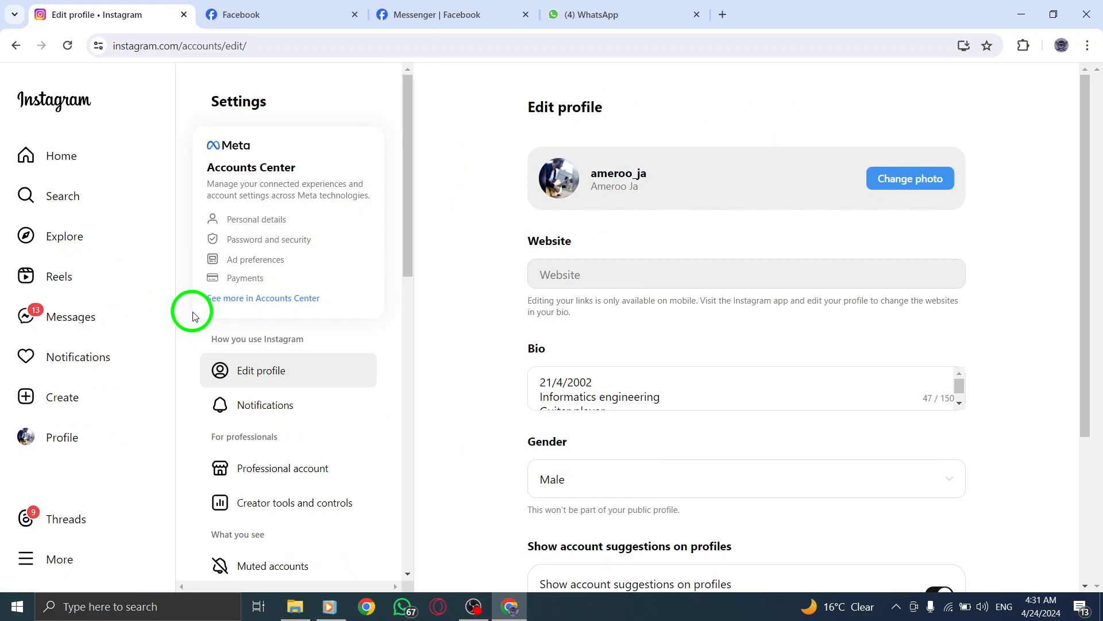
{"action": "mouse_move", "coordinate": [334, 285]}
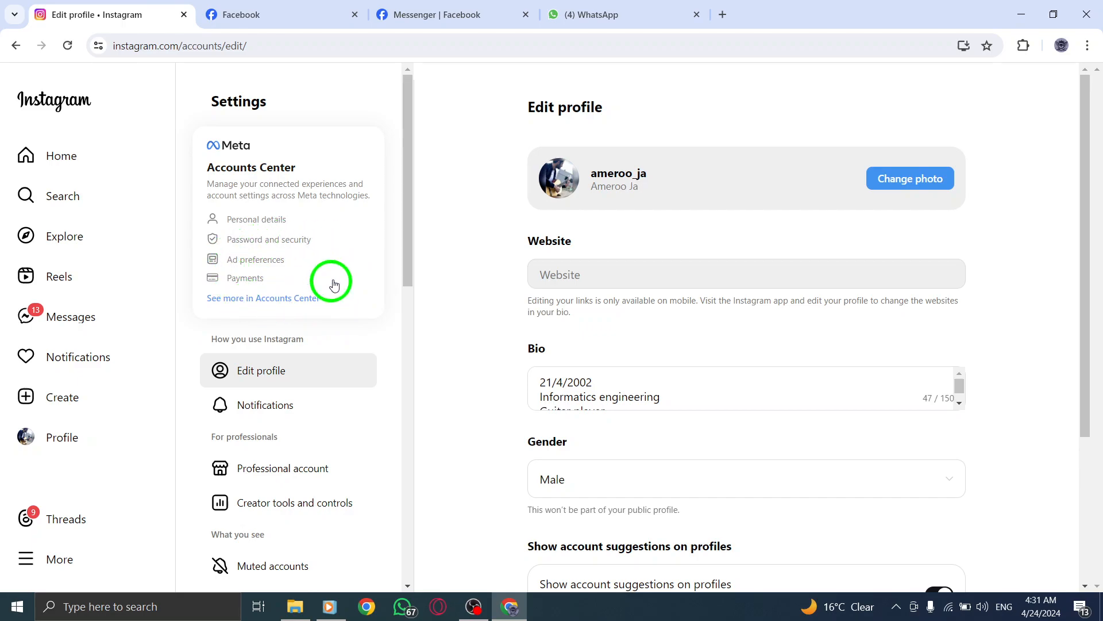
{"action": "mouse_move", "coordinate": [270, 246]}
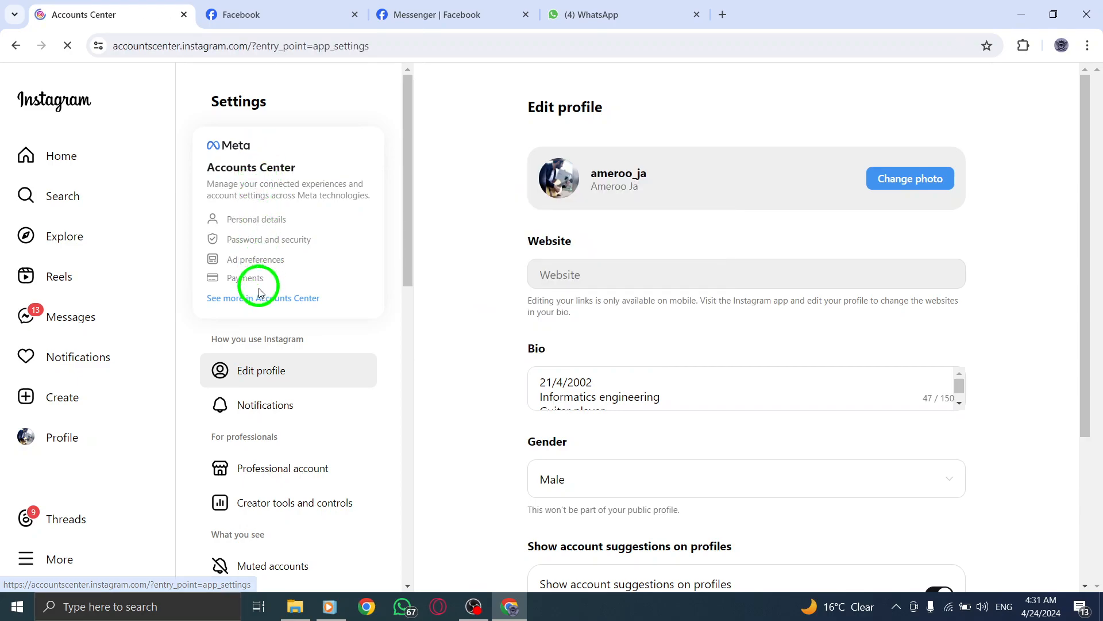
Open Accounts Center, then Password and security, and show the Login alerts for three accounts.
{"action": "left_click", "coordinate": [263, 298]}
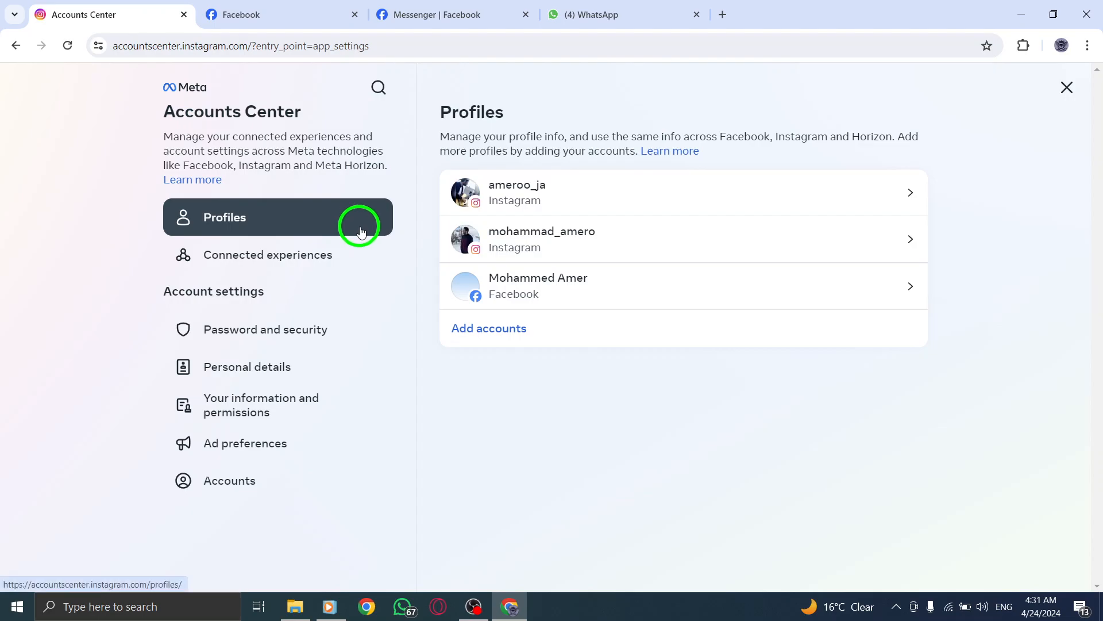
{"action": "left_click", "coordinate": [266, 329]}
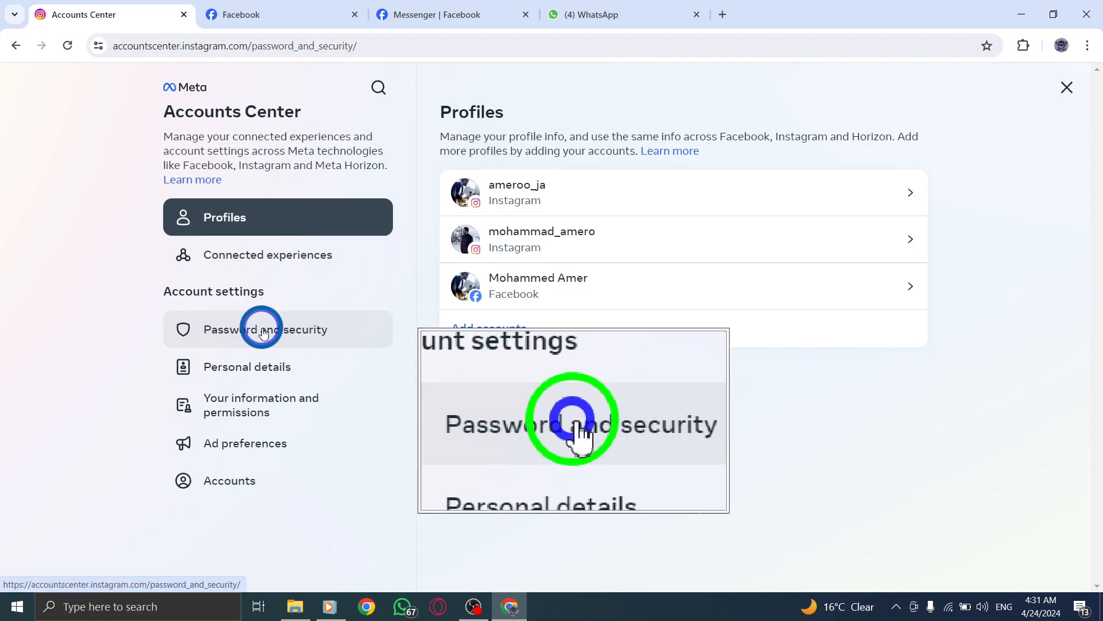
{"action": "left_click", "coordinate": [266, 328]}
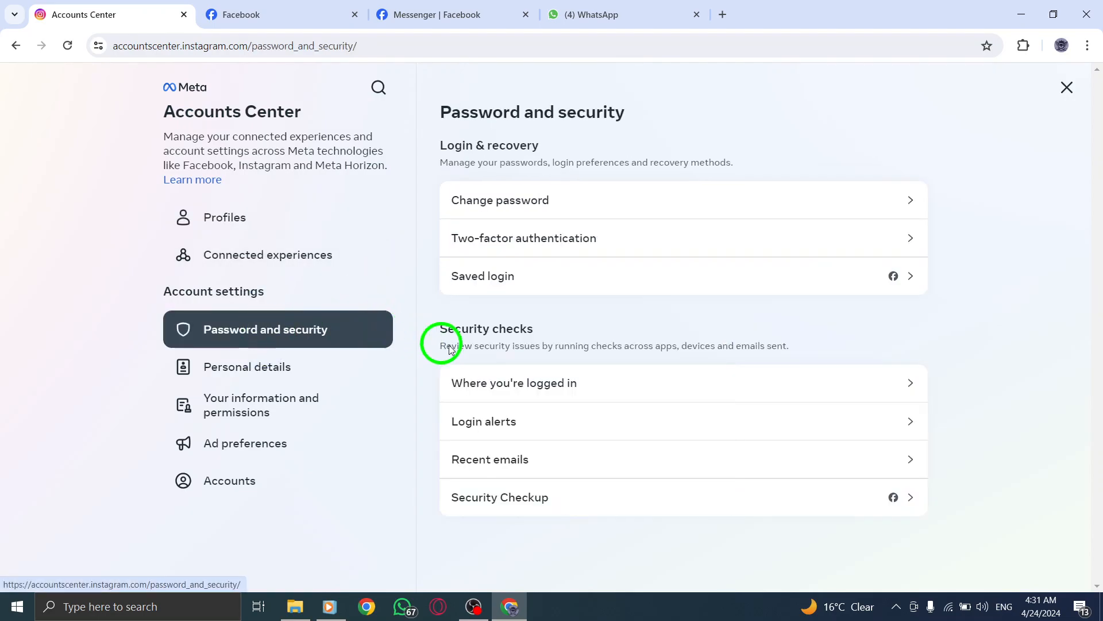
{"action": "mouse_move", "coordinate": [589, 421]}
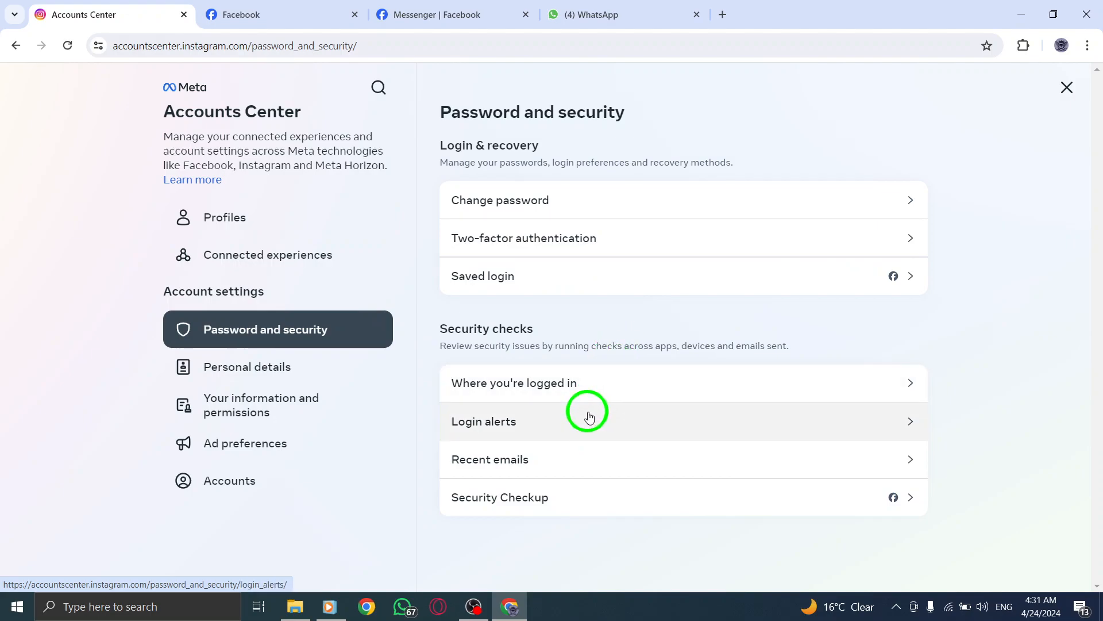
{"action": "left_click", "coordinate": [484, 421]}
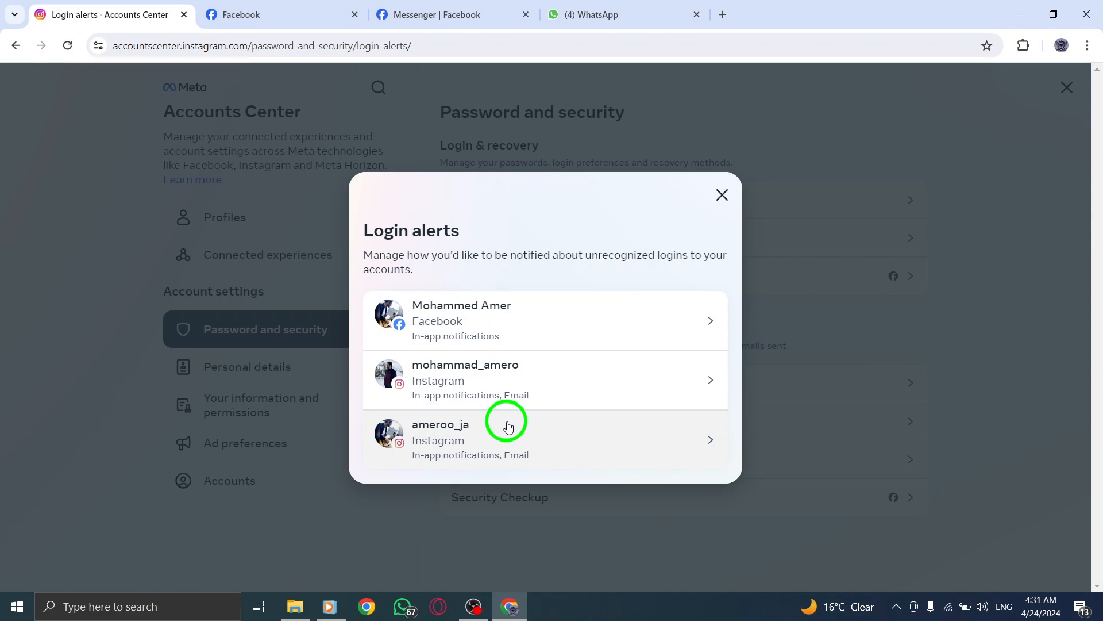
{"action": "mouse_move", "coordinate": [518, 402]}
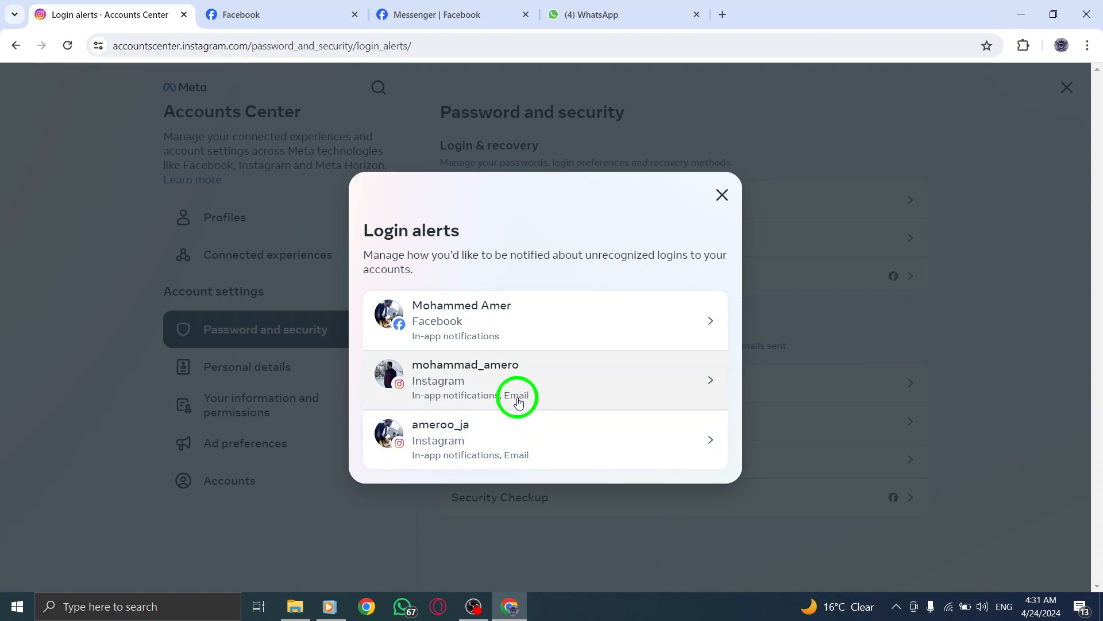
Toggle ameroo_ja's in-app login notifications off and on, then close the Login alerts window.
{"action": "left_click", "coordinate": [545, 439]}
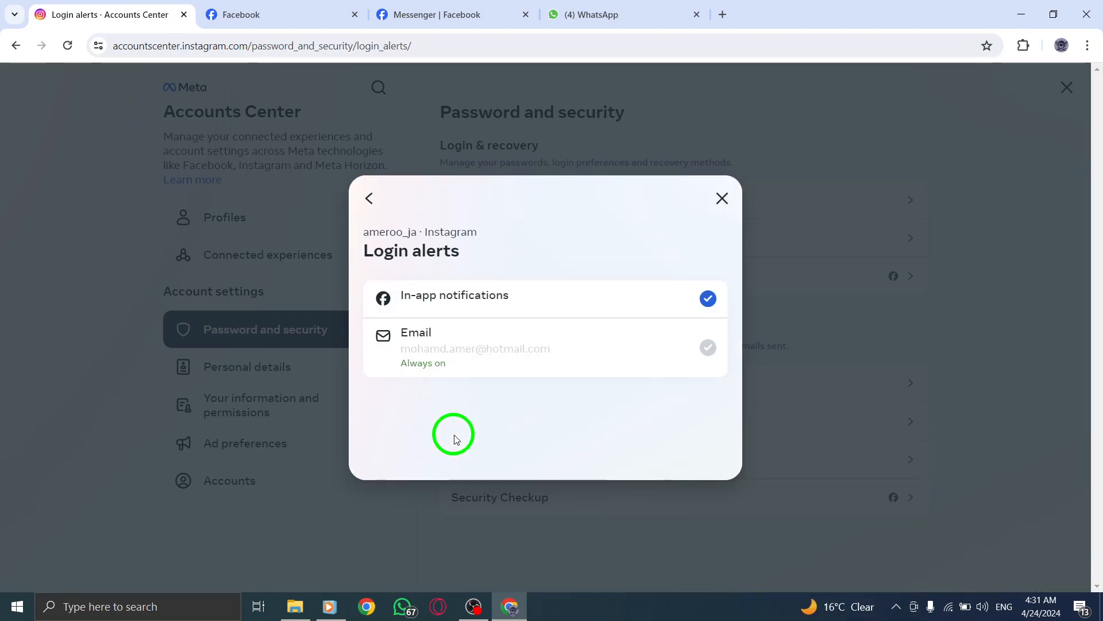
{"action": "mouse_move", "coordinate": [455, 433]}
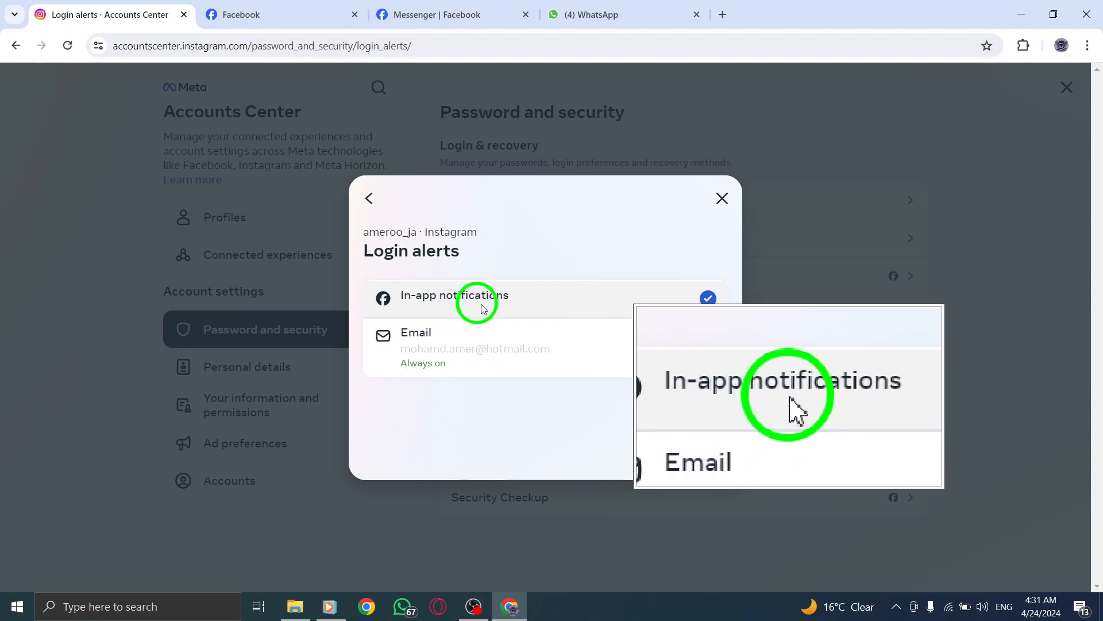
{"action": "left_click", "coordinate": [708, 297]}
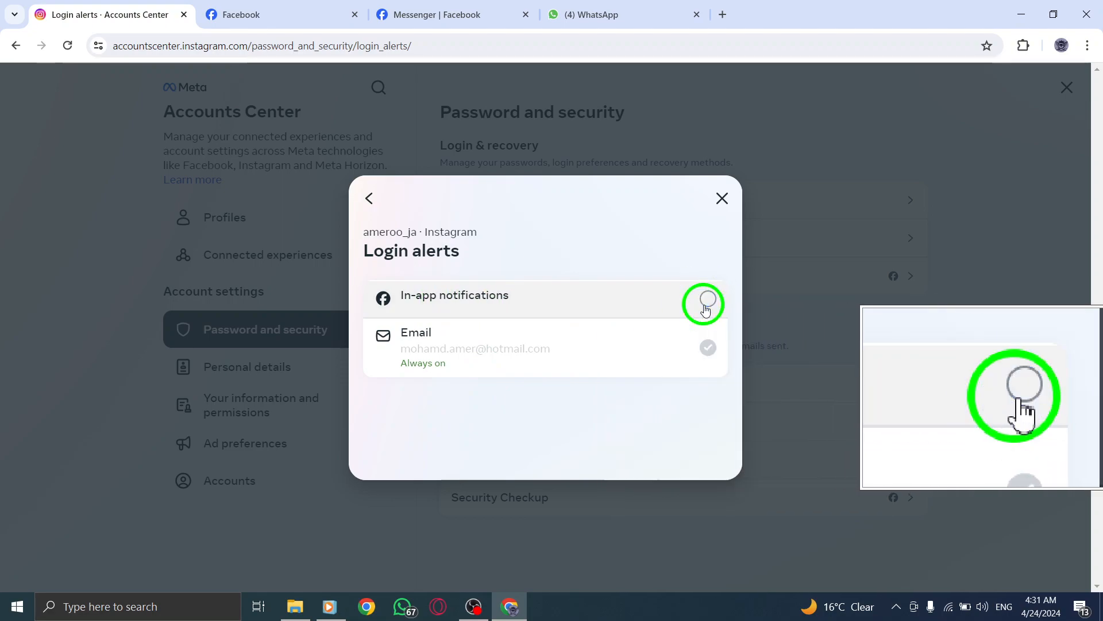
{"action": "left_click", "coordinate": [708, 299]}
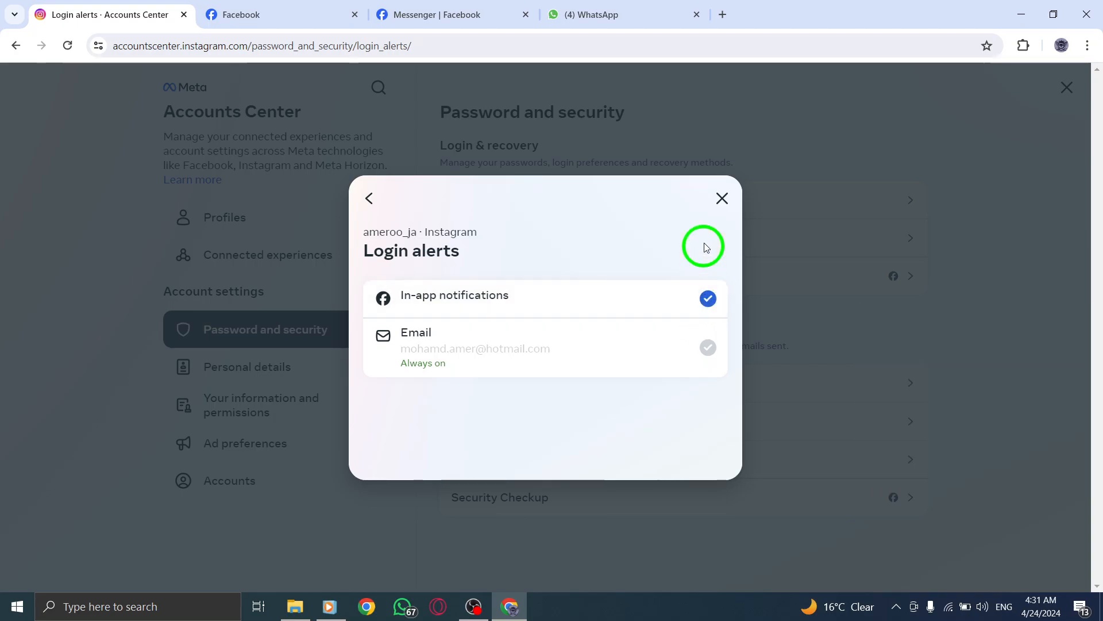
{"action": "left_click", "coordinate": [722, 198]}
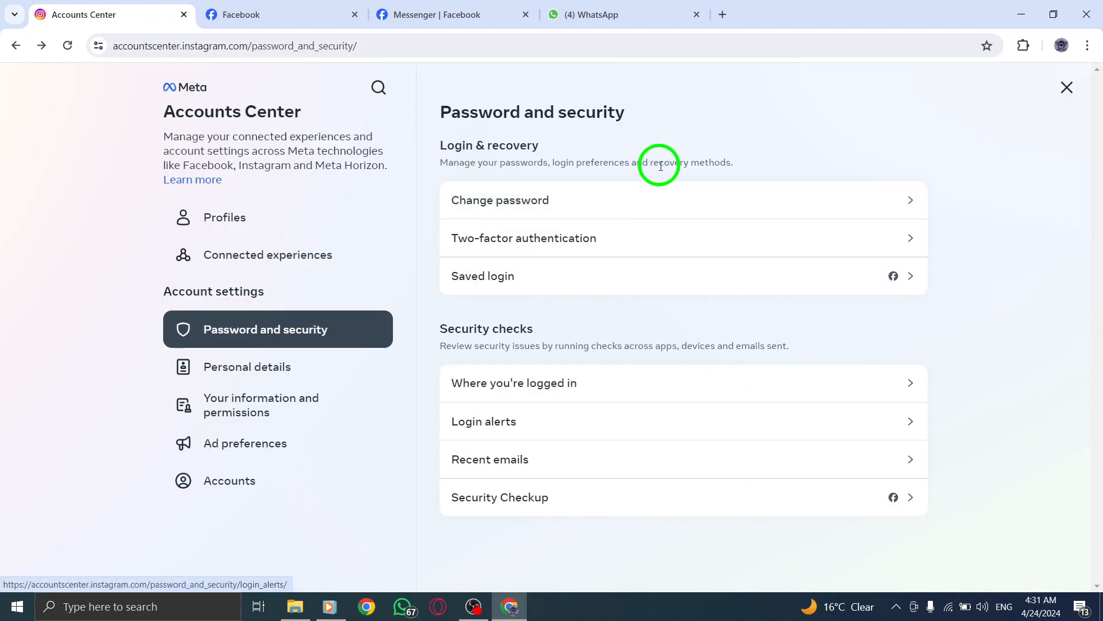
{"action": "mouse_move", "coordinate": [272, 94]}
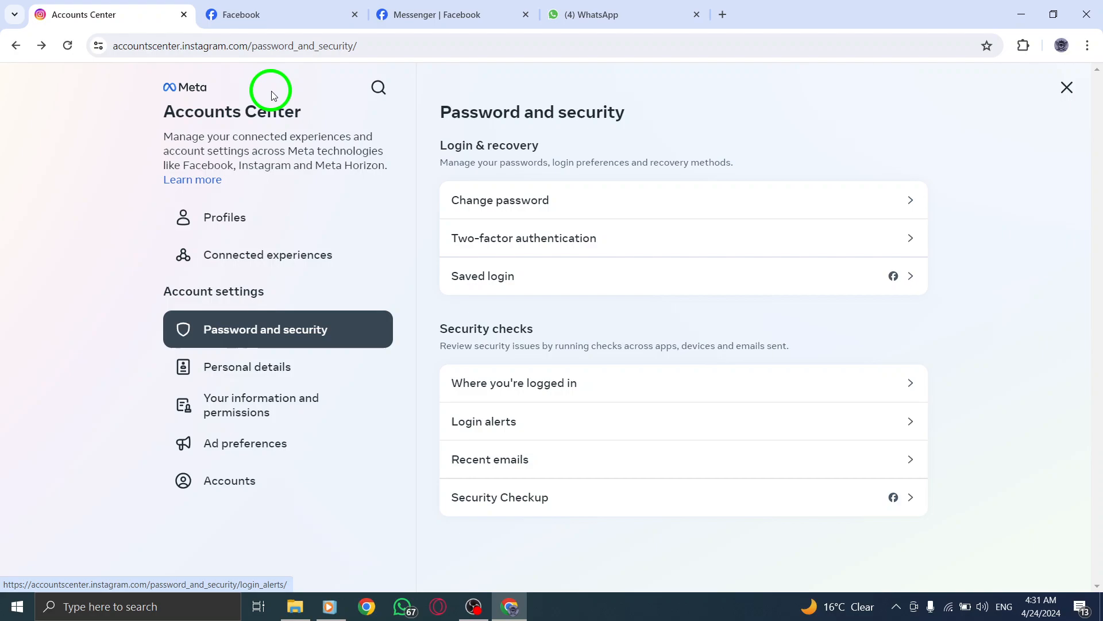
Put the Chrome window away to reveal the Windows desktop.
{"action": "left_click", "coordinate": [225, 216]}
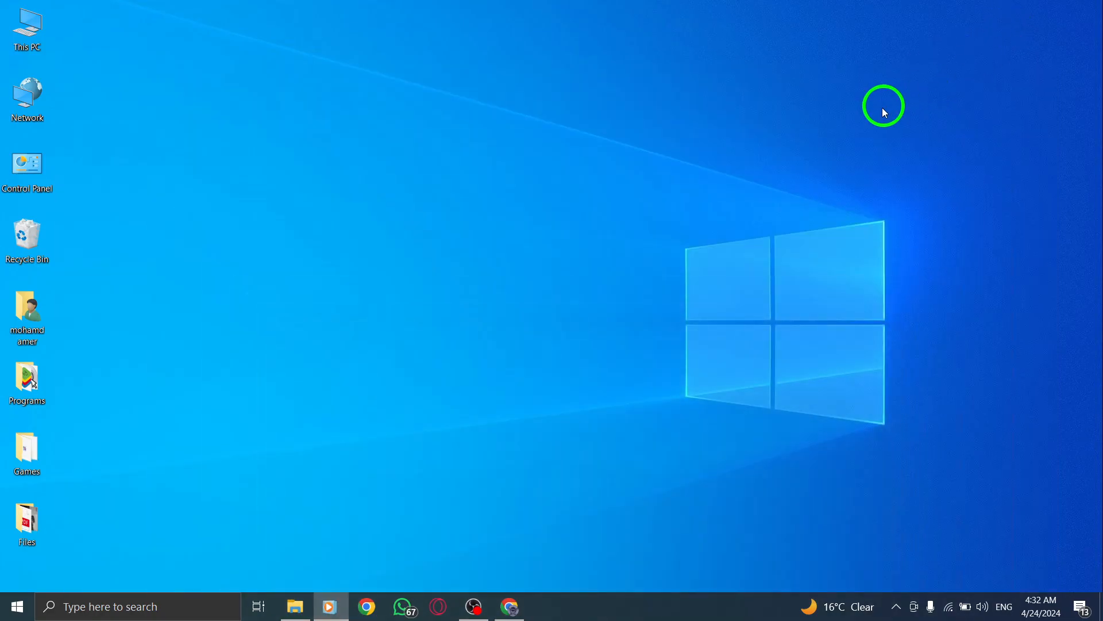
{"action": "mouse_move", "coordinate": [818, 145]}
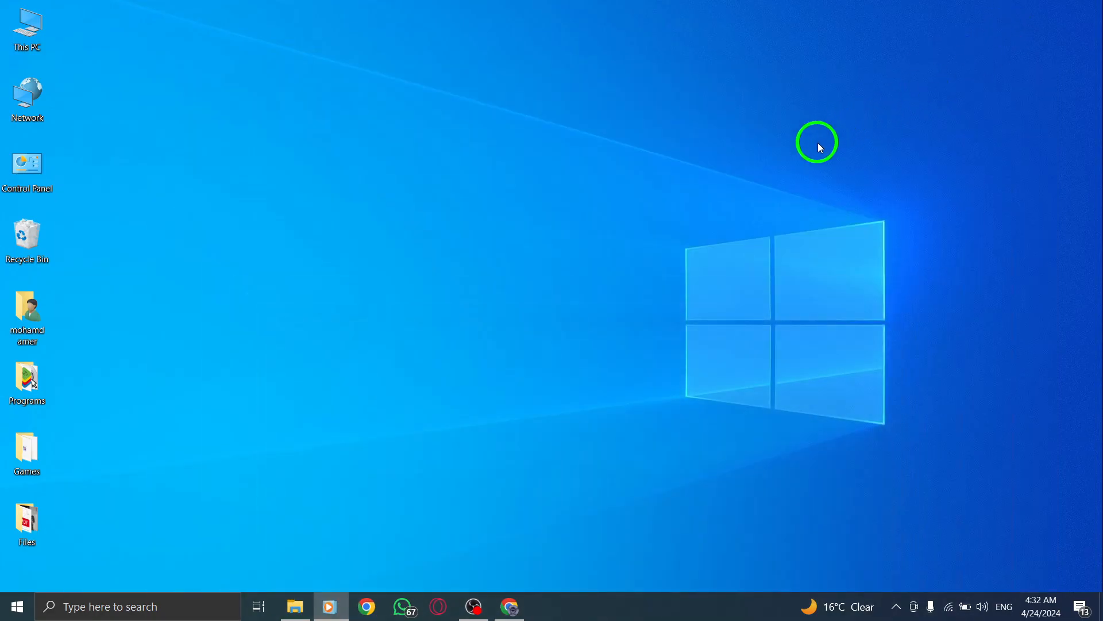
{"action": "mouse_move", "coordinate": [660, 238]}
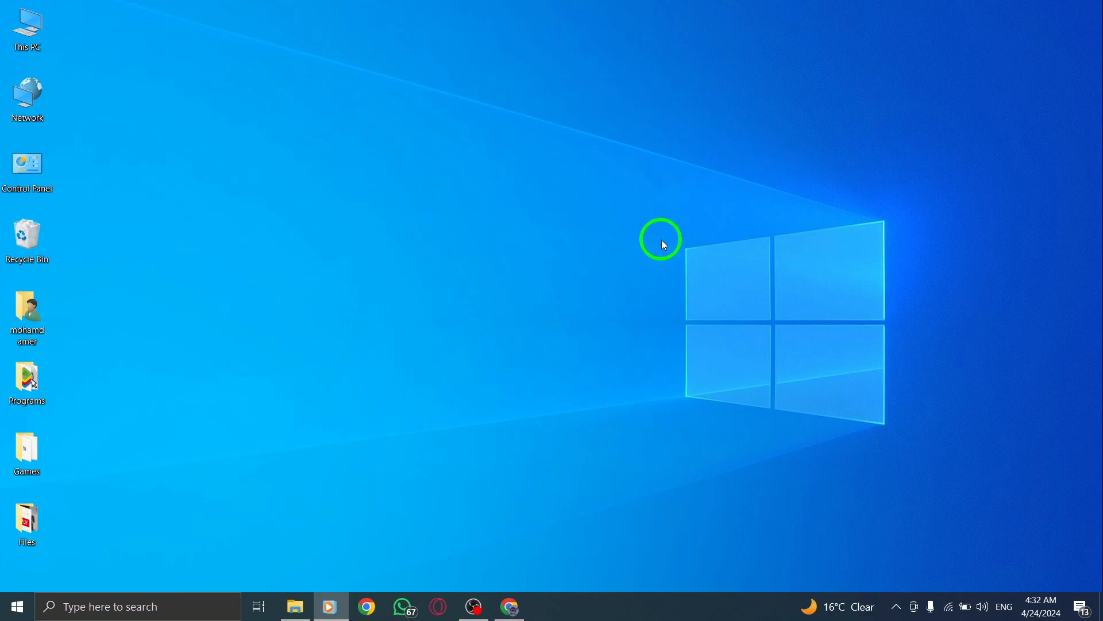